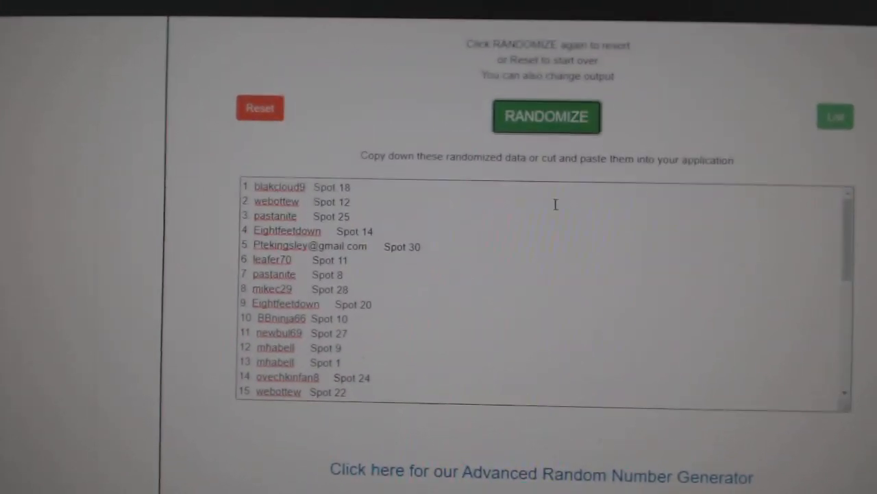
Step: Reshuffle the 31 names-and-spots list three times with RANDOMIZE
{"action": "left_click", "coordinate": [547, 117]}
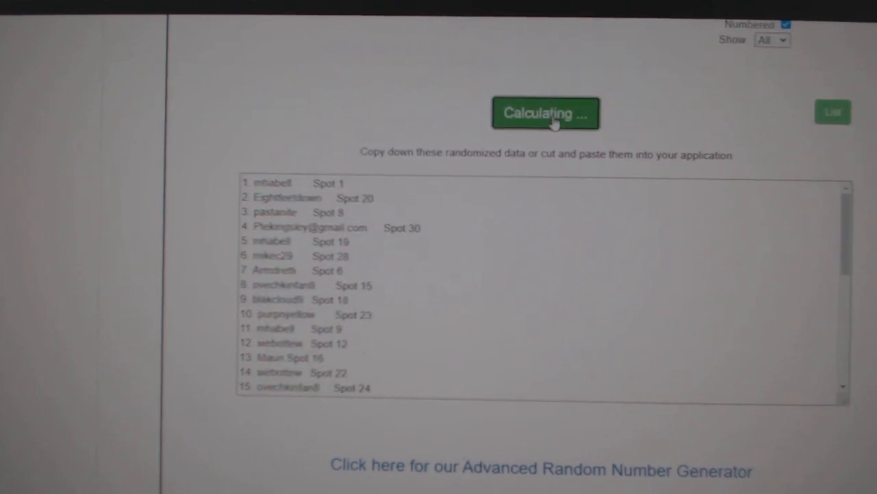
{"action": "left_click", "coordinate": [545, 112]}
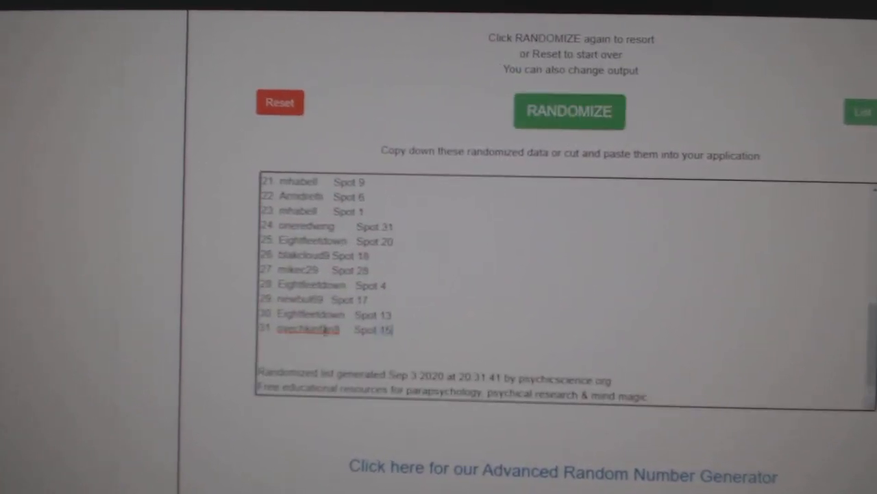
{"action": "left_click", "coordinate": [569, 111]}
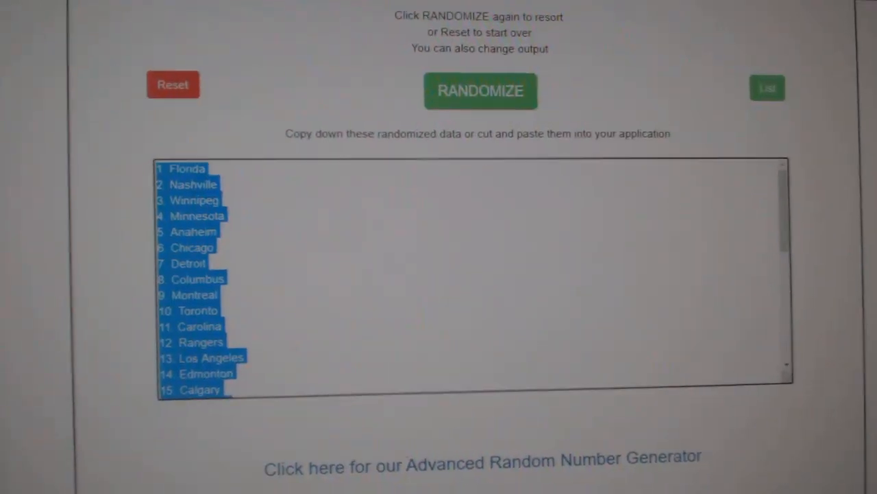
Step: Select the randomized team list output for copying
{"action": "left_click", "coordinate": [480, 90]}
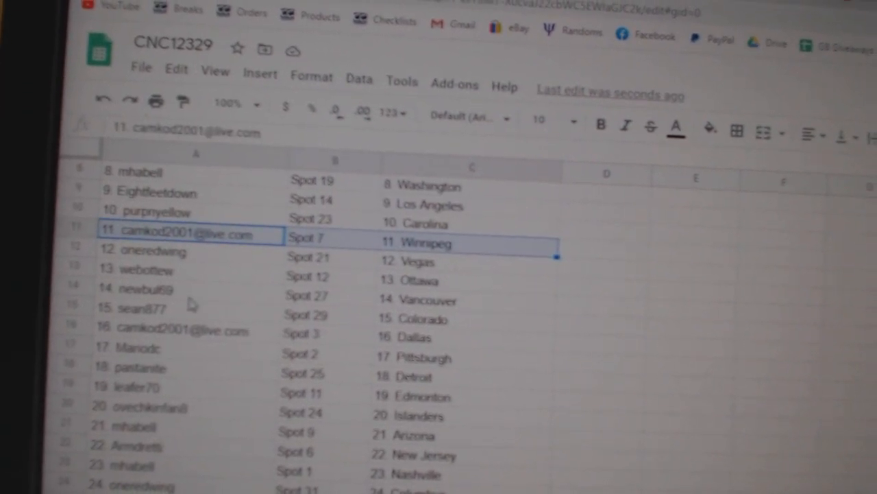
Step: Scroll down the CNC12329 sheet to check the pasted teams through row 31, ending with Florida
{"action": "scroll", "scroll_direction": "down", "scroll_amount": 3}
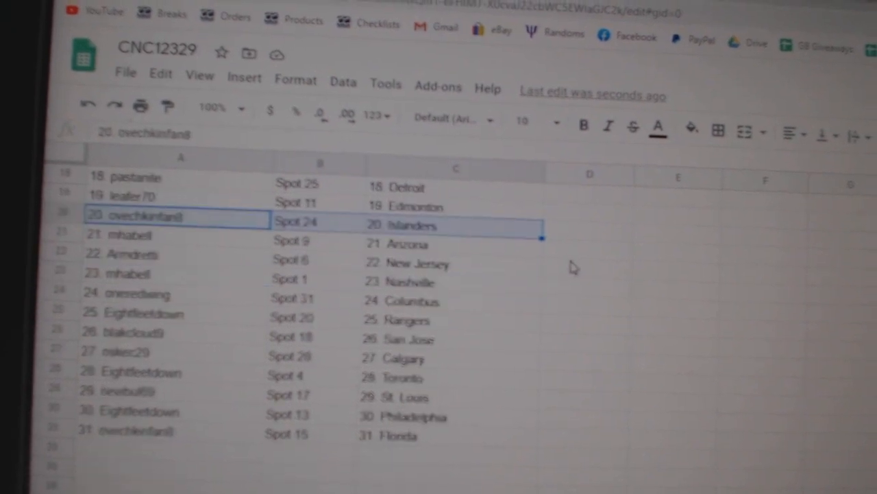
{"action": "scroll", "scroll_direction": "down", "scroll_amount": 3}
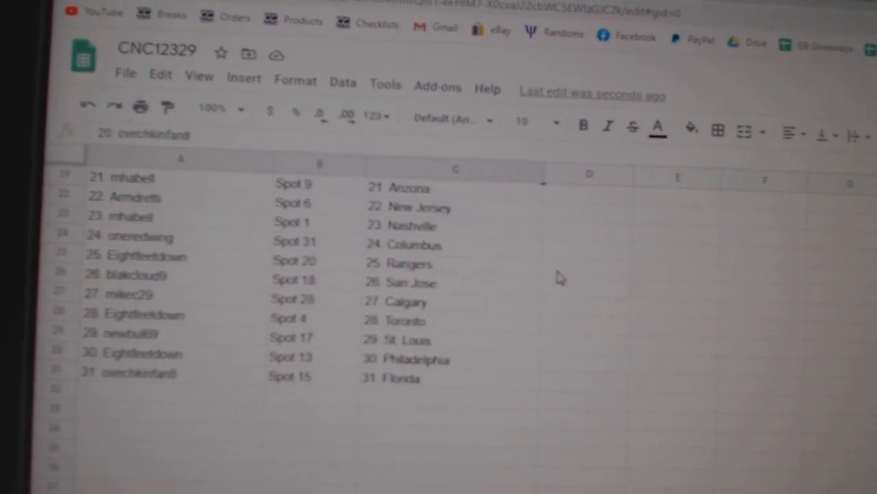